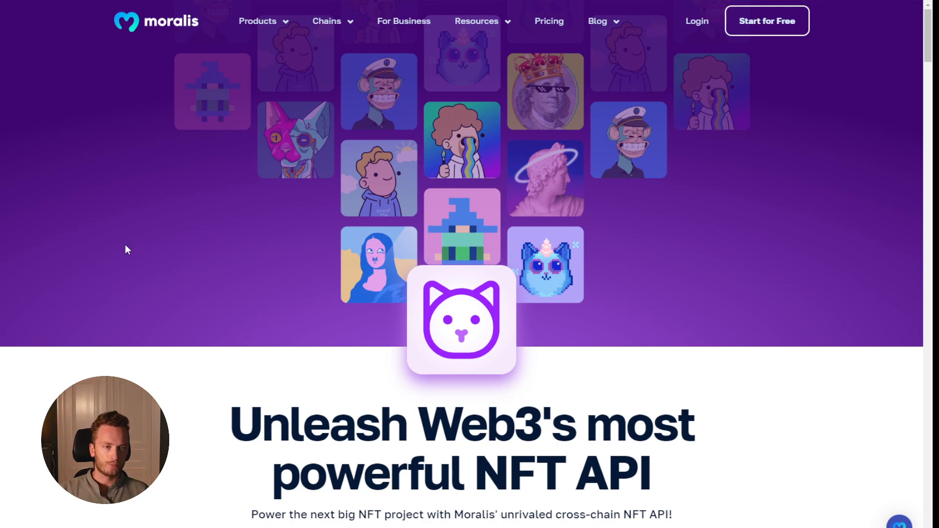
Scroll through the Get NFTs by wallet reference page
{"action": "scroll", "scroll_direction": "down", "scroll_amount": 3}
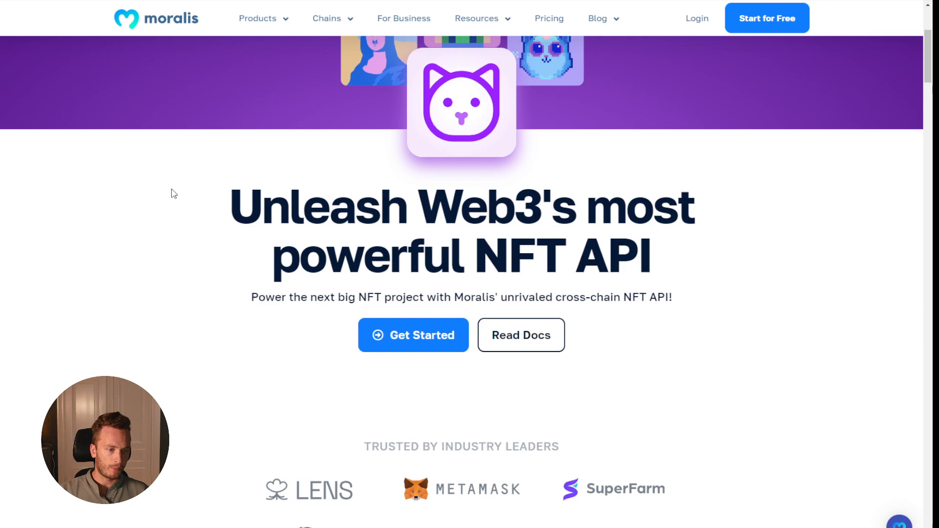
{"action": "scroll", "scroll_direction": "down", "scroll_amount": 3}
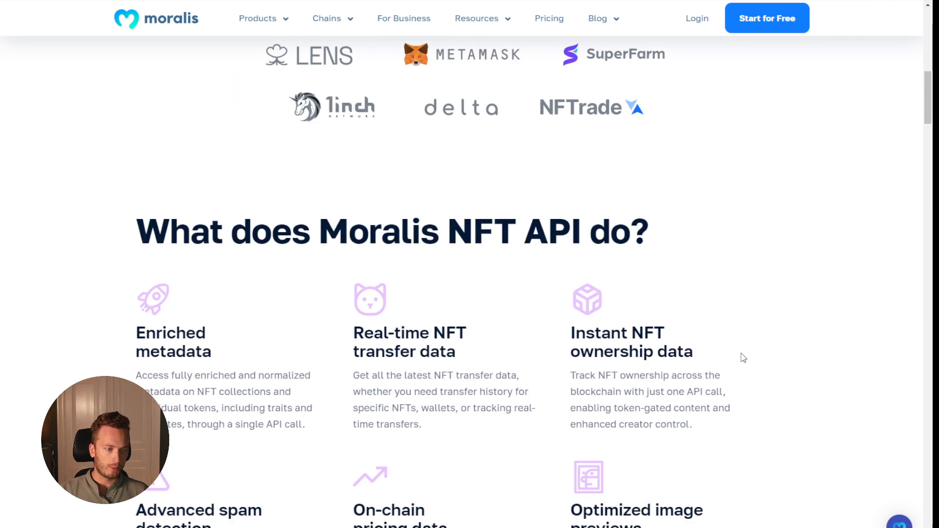
{"action": "scroll", "scroll_direction": "up", "scroll_amount": 3}
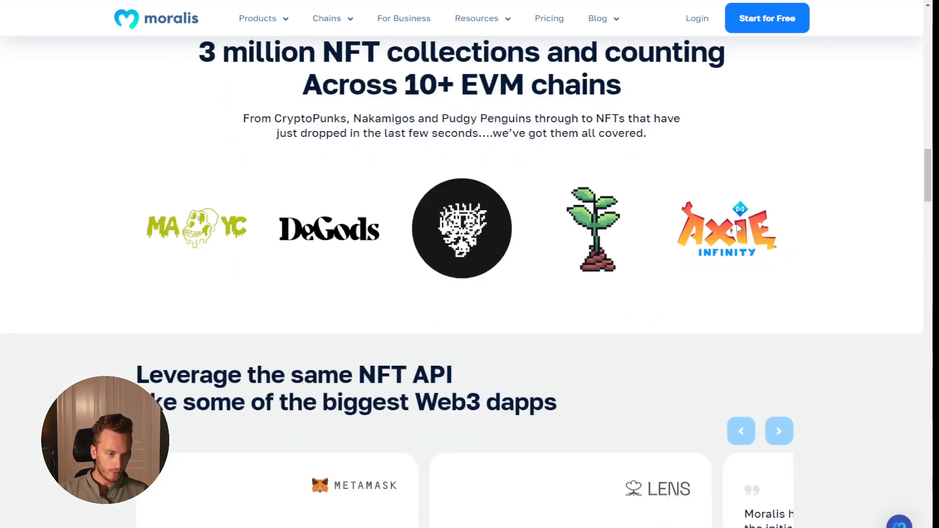
{"action": "scroll", "scroll_direction": "down", "scroll_amount": 3}
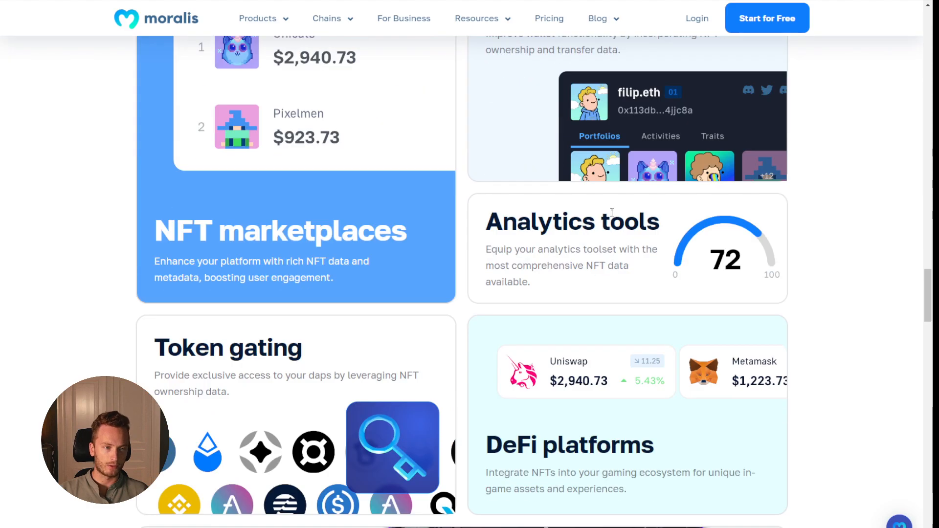
{"action": "scroll", "scroll_direction": "down", "scroll_amount": 3}
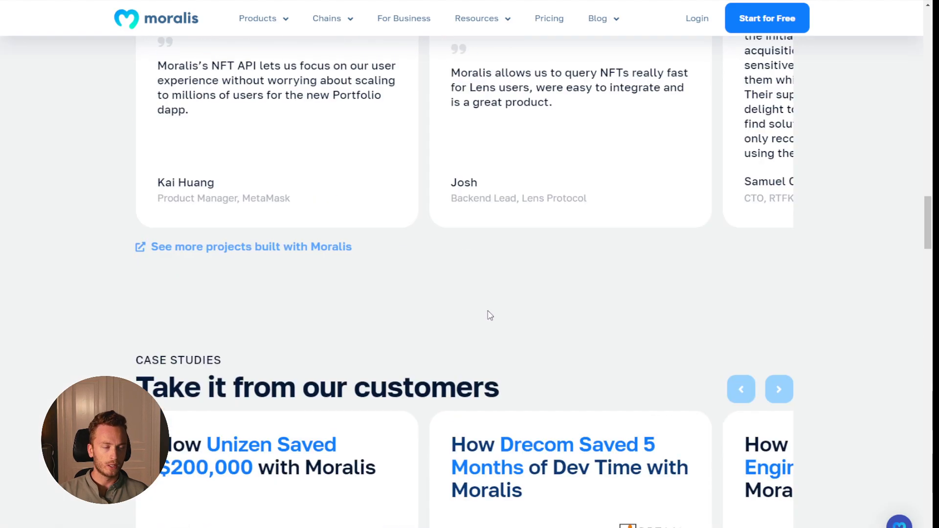
{"action": "left_click", "coordinate": [262, 20]}
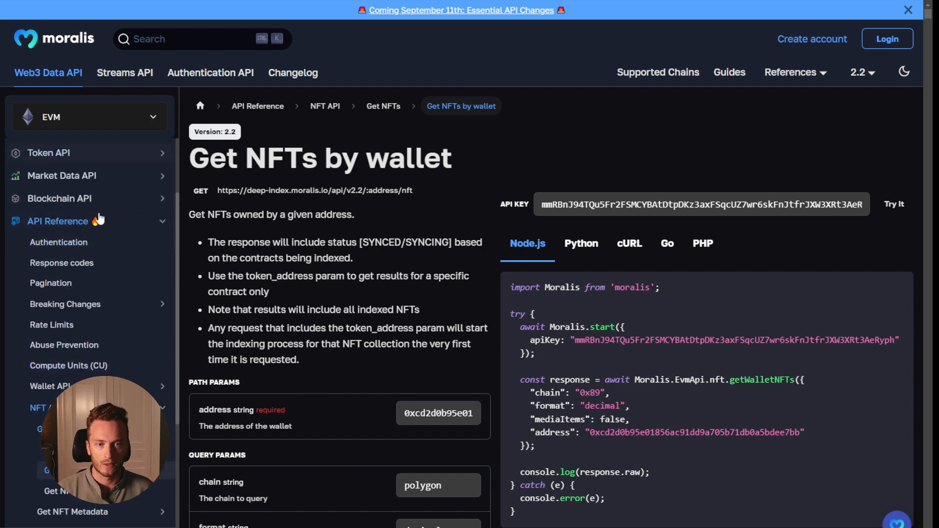
Expand the Get NFT Metadata and Get NFT Transfers groups in the NFT API sidebar
{"action": "scroll", "scroll_direction": "down", "scroll_amount": 3}
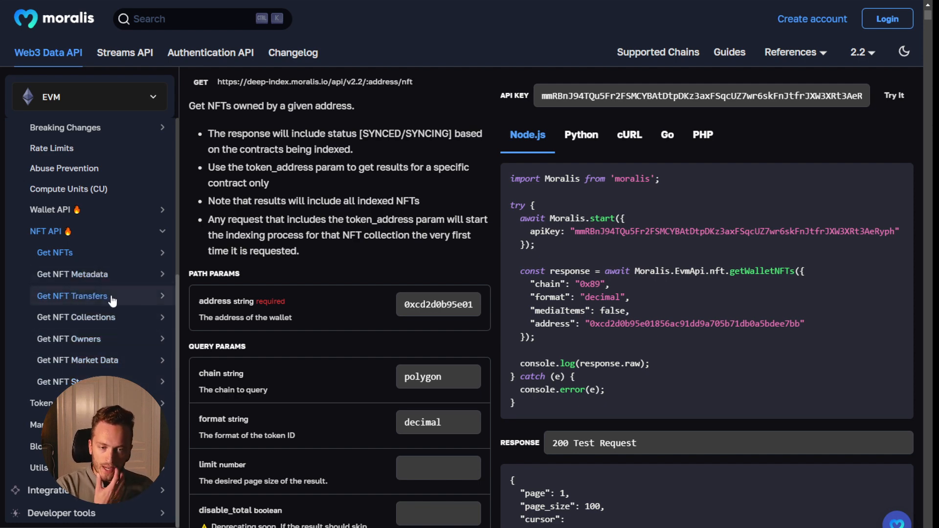
{"action": "left_click", "coordinate": [72, 274]}
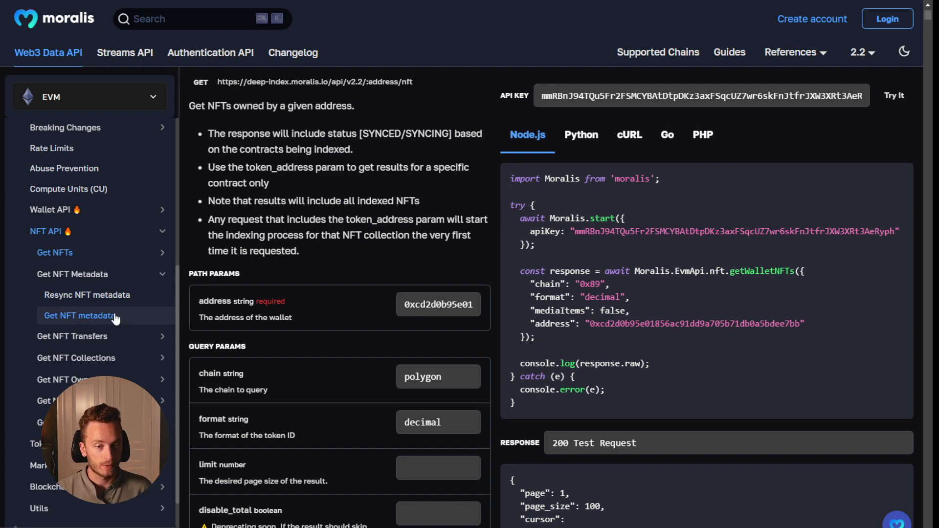
{"action": "left_click", "coordinate": [72, 296]}
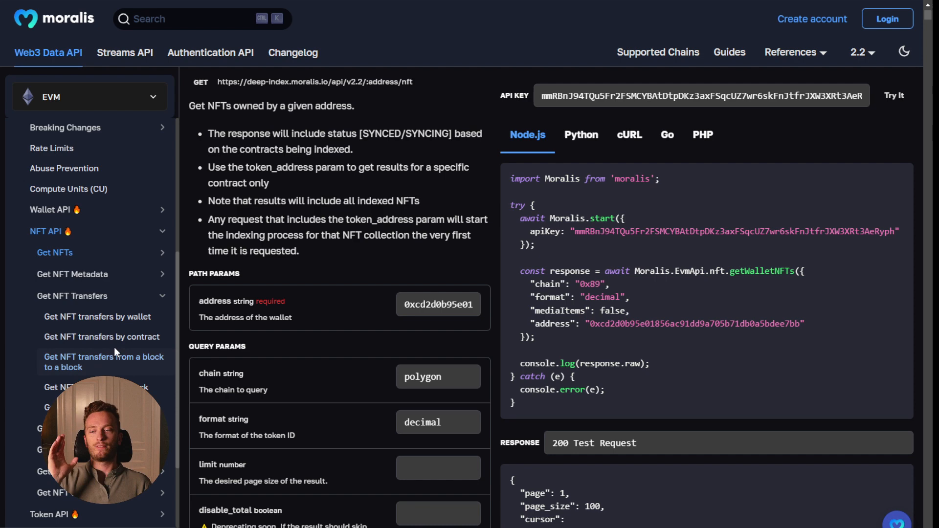
{"action": "scroll", "scroll_direction": "down", "scroll_amount": 3}
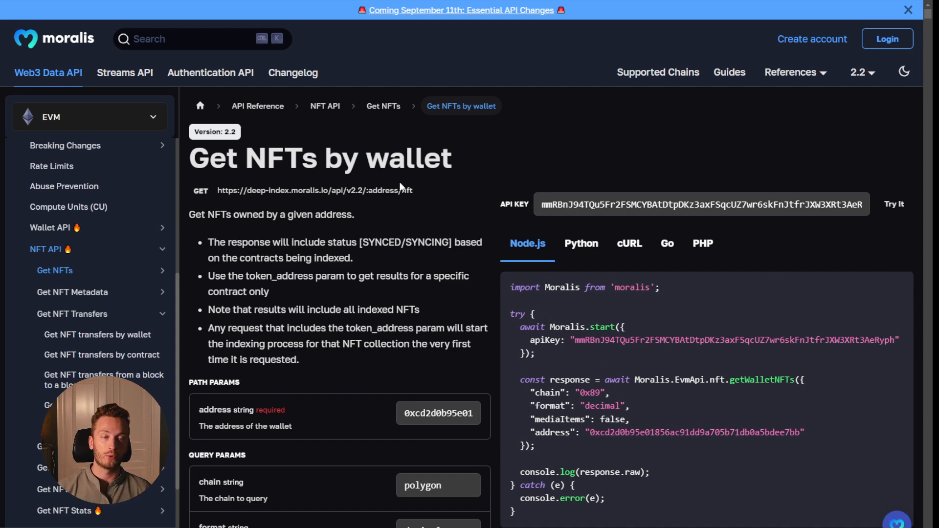
{"action": "mouse_move", "coordinate": [368, 216]}
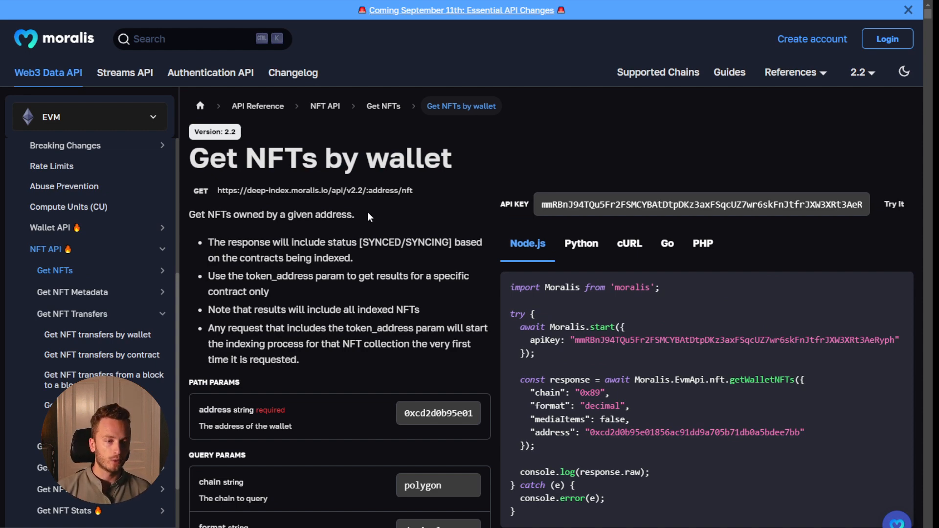
{"action": "triple_click", "coordinate": [317, 158]}
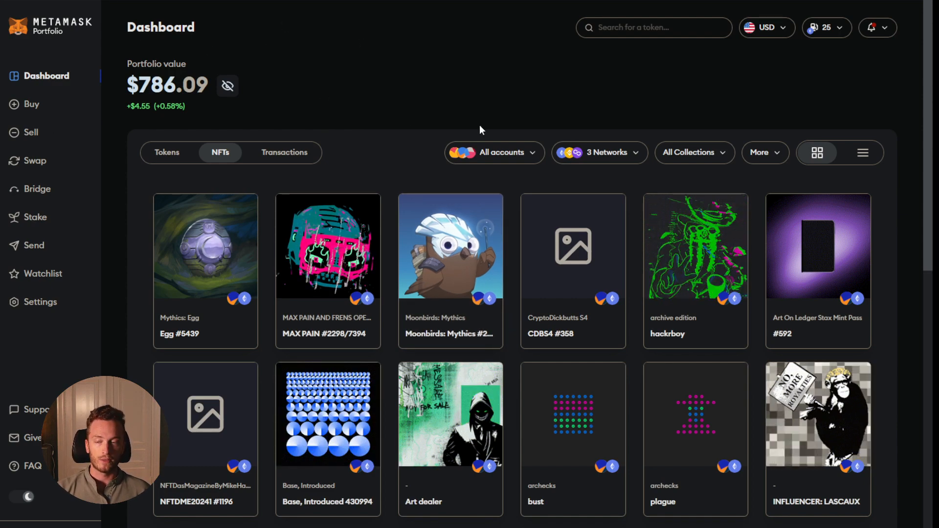
Scroll through the NFT collection grid on the MetaMask Portfolio dashboard
{"action": "scroll", "scroll_direction": "down", "scroll_amount": 3}
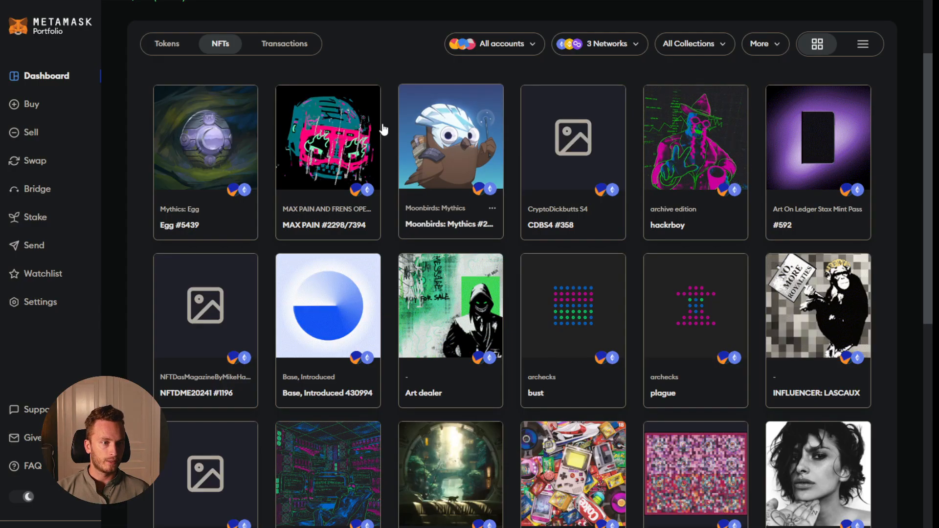
{"action": "scroll", "scroll_direction": "down", "scroll_amount": 3}
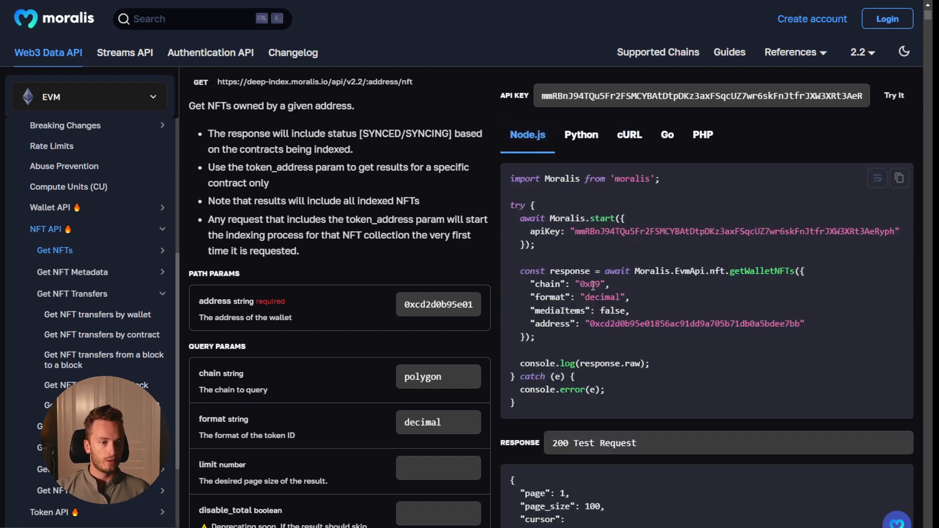
Review the Node.js snippet and 200 test response for the polygon wallet query
{"action": "scroll", "scroll_direction": "down", "scroll_amount": 3}
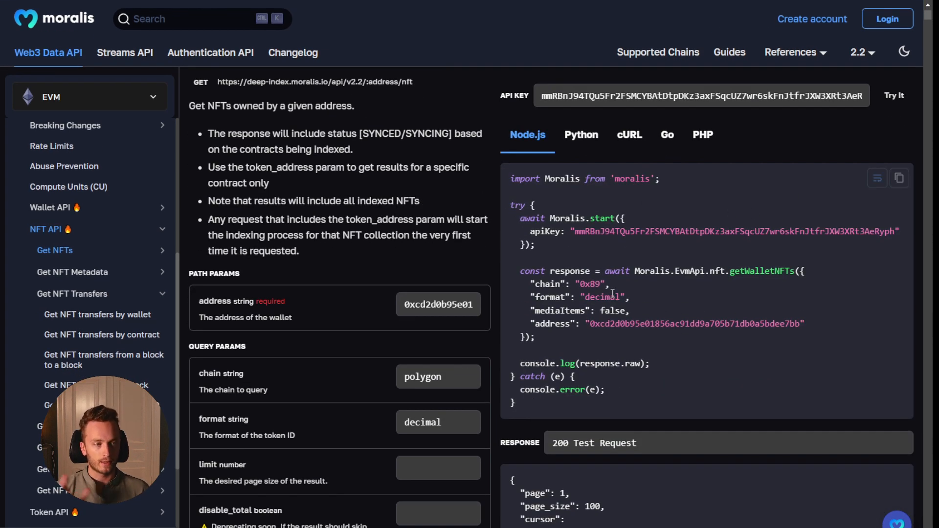
{"action": "scroll", "scroll_direction": "down", "scroll_amount": 3}
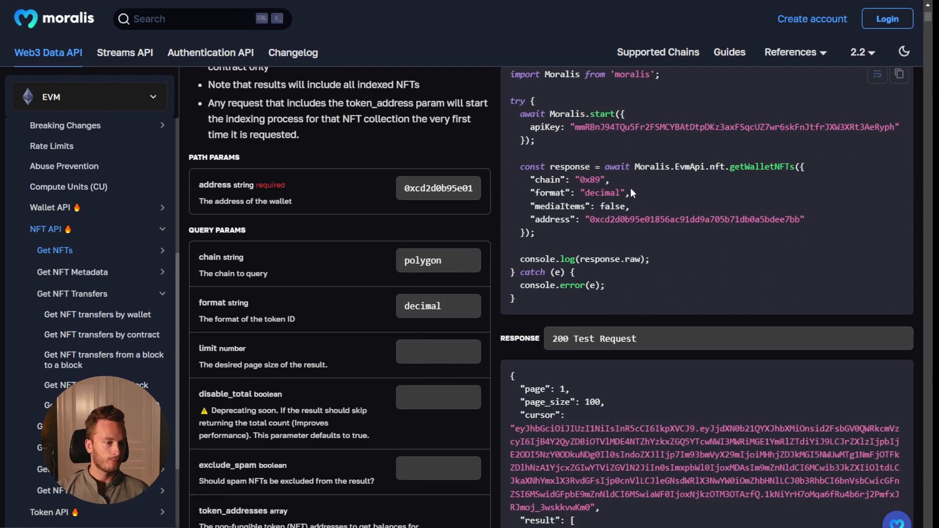
{"action": "scroll", "scroll_direction": "down", "scroll_amount": 3}
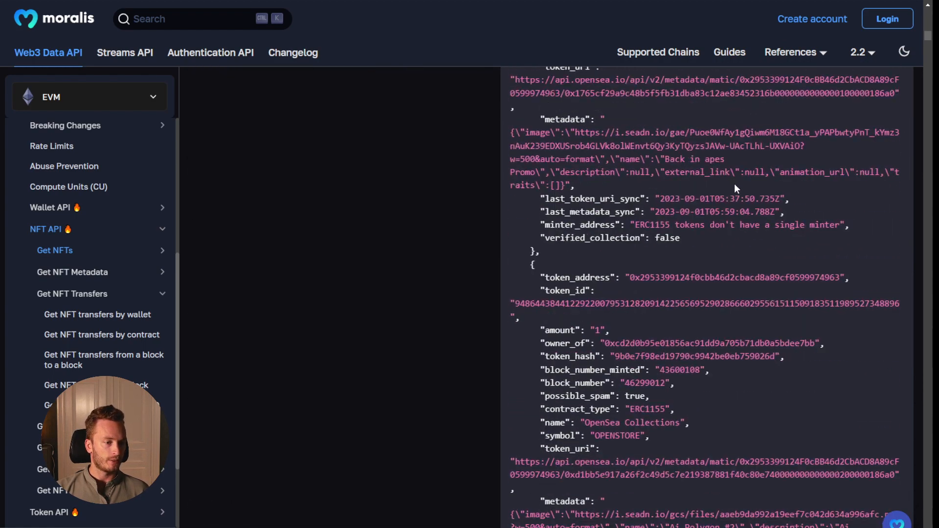
{"action": "scroll", "scroll_direction": "down", "scroll_amount": 3}
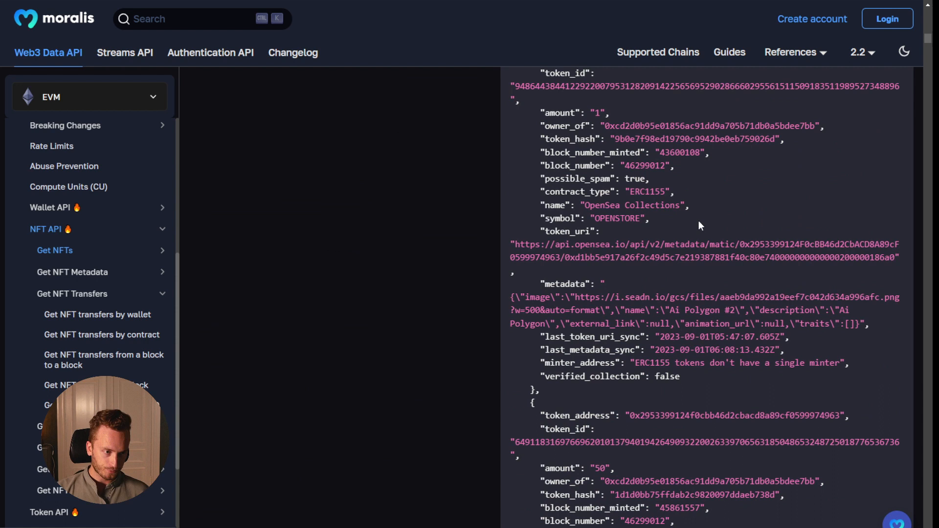
{"action": "mouse_move", "coordinate": [634, 181]}
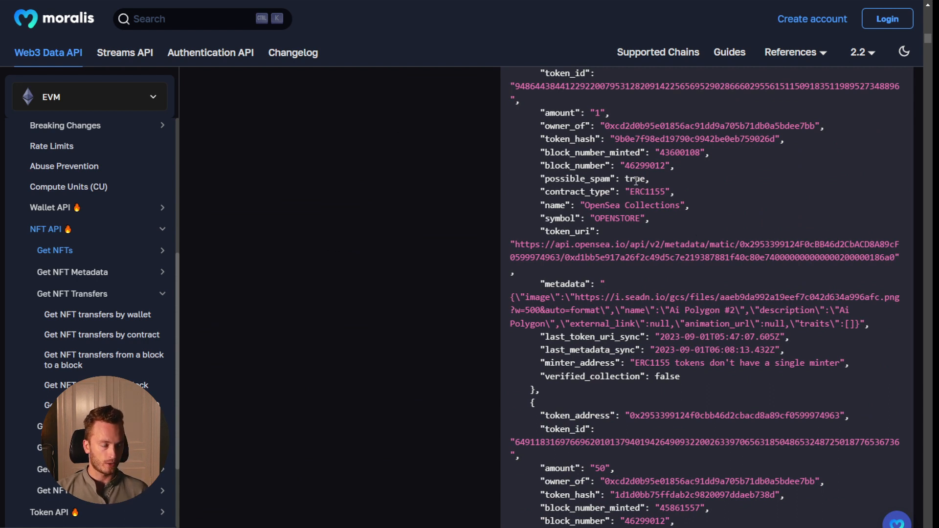
{"action": "double_click", "coordinate": [595, 179]}
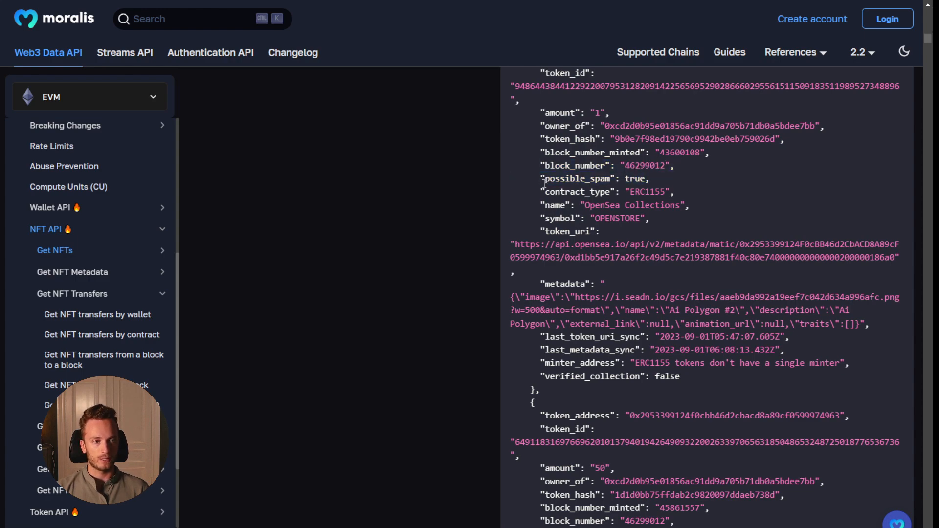
{"action": "scroll", "scroll_direction": "down", "scroll_amount": 3}
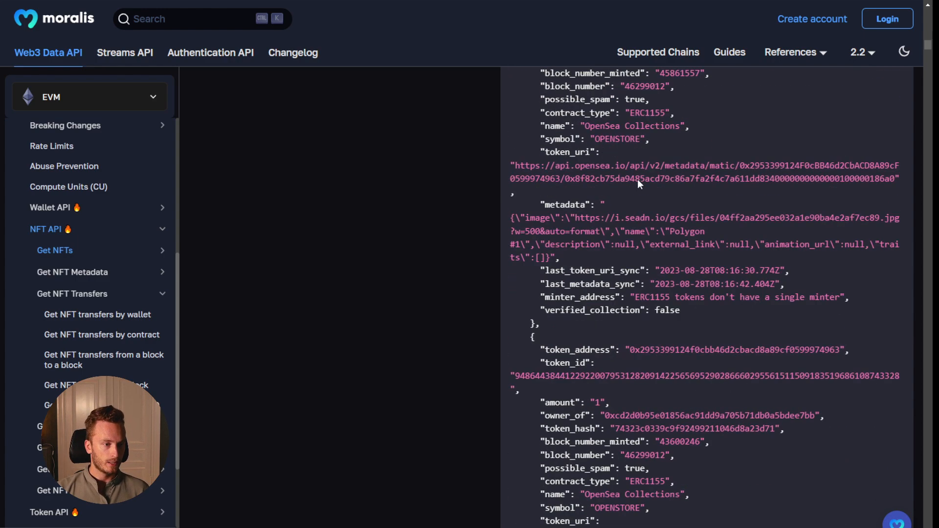
{"action": "scroll", "scroll_direction": "down", "scroll_amount": 3}
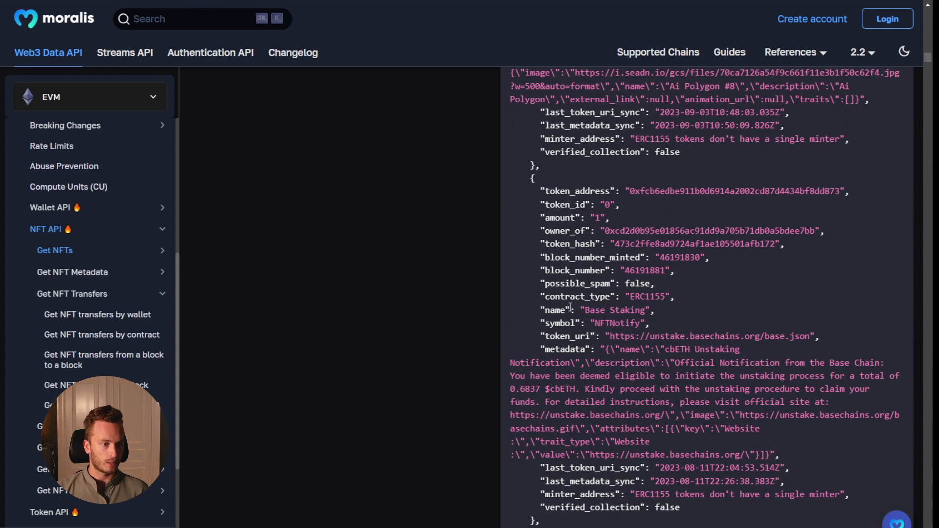
{"action": "scroll", "scroll_direction": "down", "scroll_amount": 3}
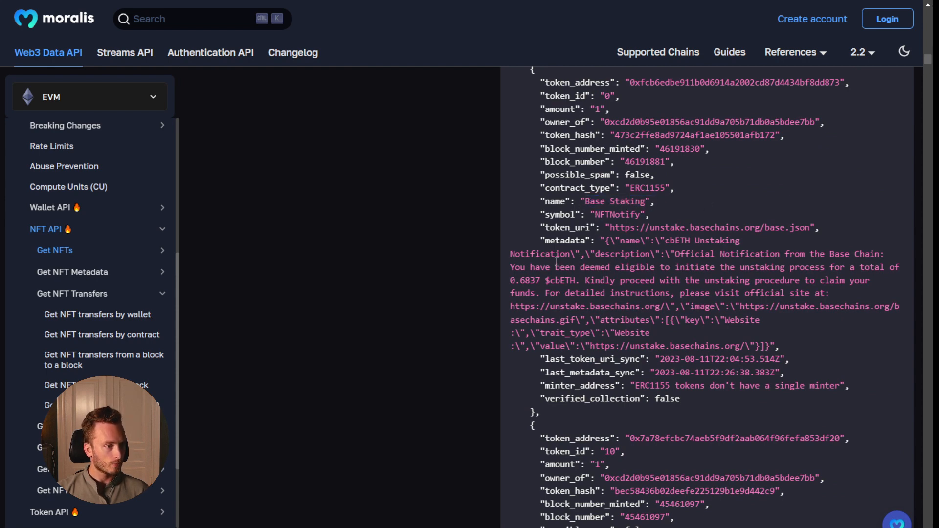
{"action": "scroll", "scroll_direction": "down", "scroll_amount": 3}
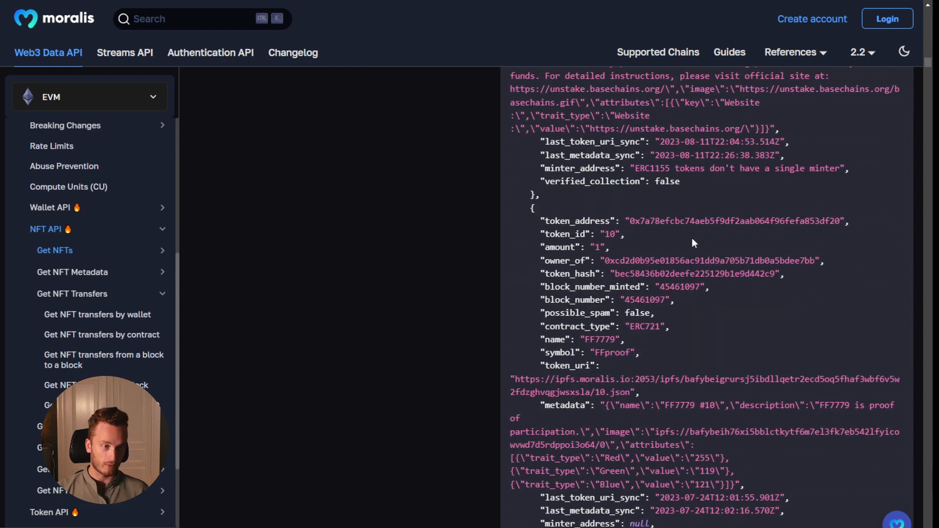
{"action": "scroll", "scroll_direction": "down", "scroll_amount": 3}
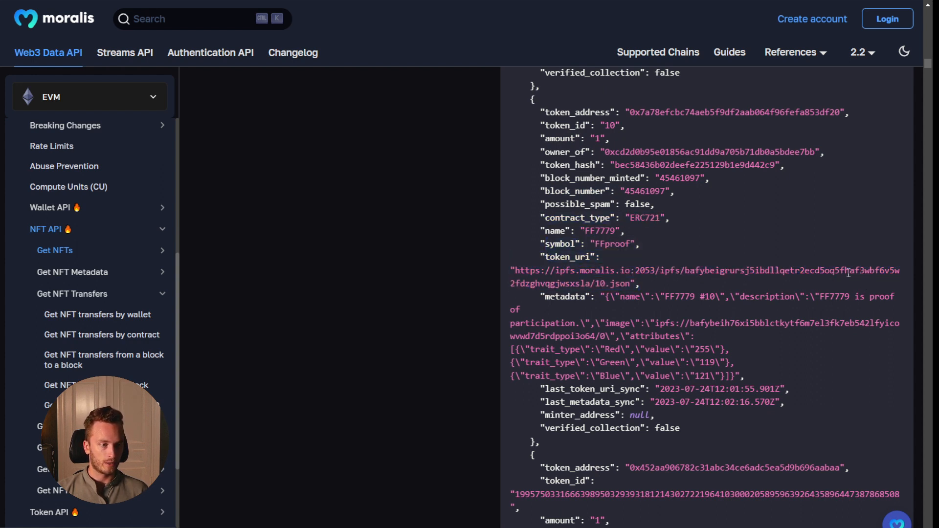
{"action": "mouse_move", "coordinate": [757, 377]}
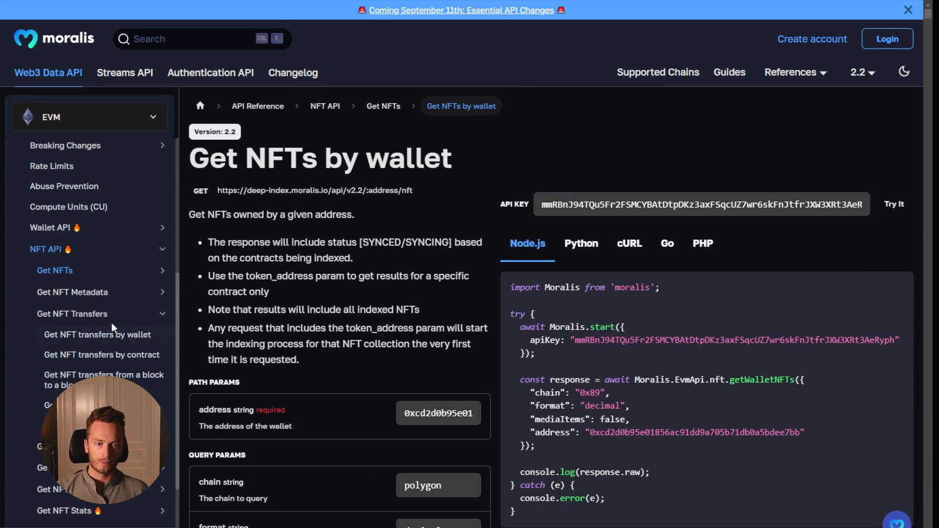
{"action": "scroll", "scroll_direction": "down", "scroll_amount": 3}
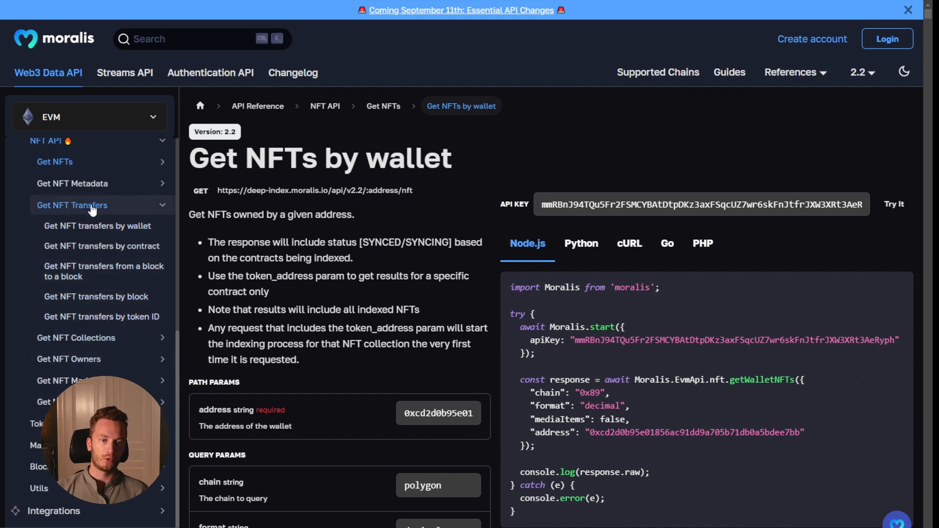
{"action": "left_click", "coordinate": [96, 226]}
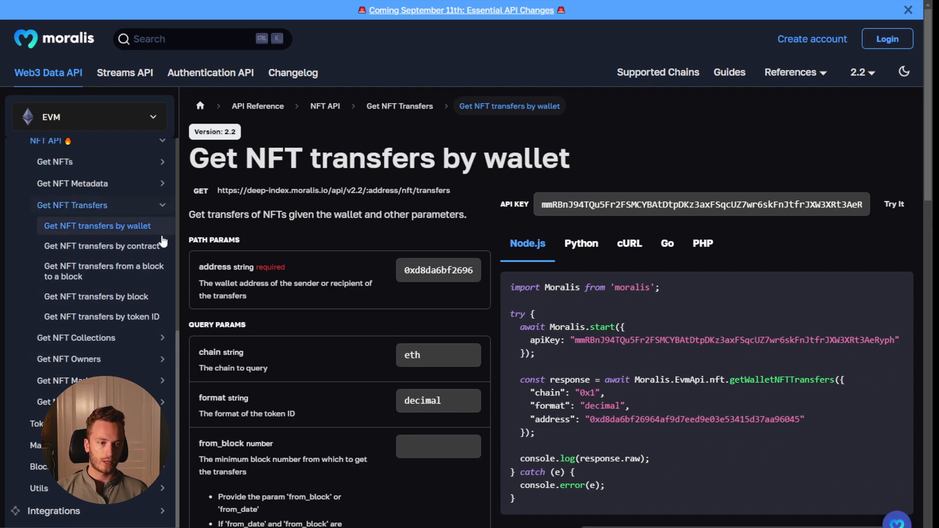
{"action": "left_click", "coordinate": [438, 270]}
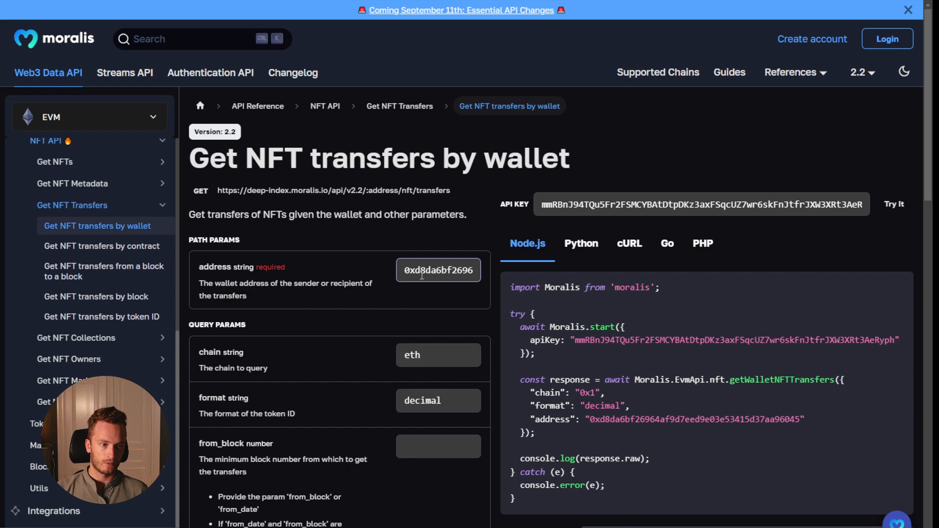
{"action": "type", "text": "0xcd2d0b95e01856ac91dd9a705b71db0a5bdee7bb"}
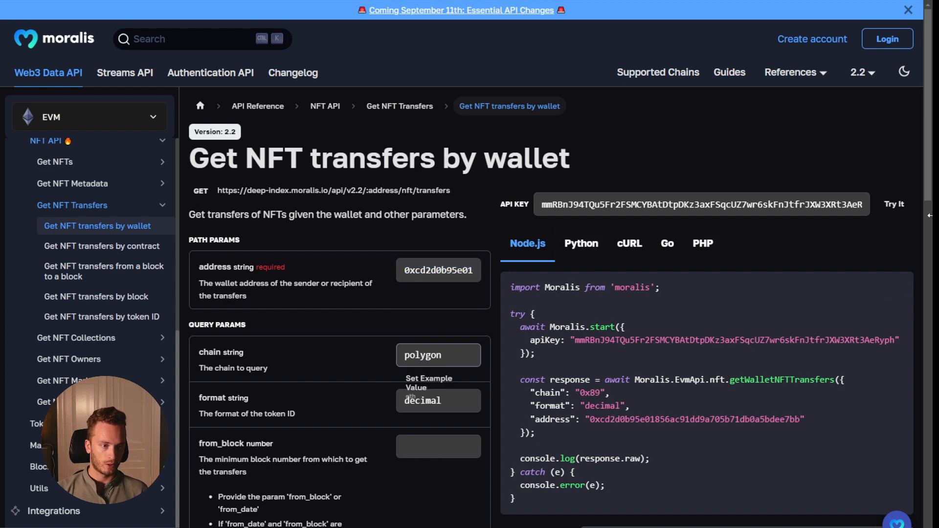
{"action": "scroll", "scroll_direction": "down", "scroll_amount": 3}
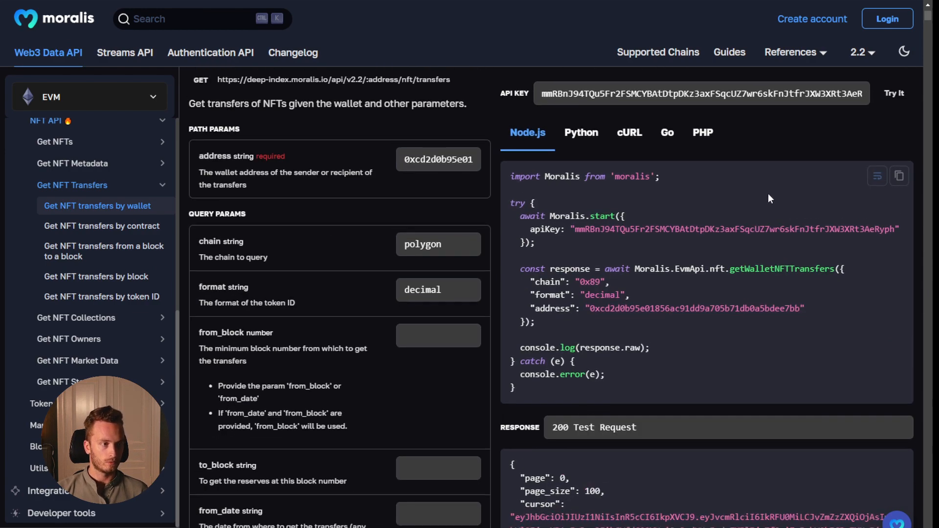
Scroll through the 200 JSON response listing the wallet's ERC1155 NFT transfers
{"action": "scroll", "scroll_direction": "down", "scroll_amount": 3}
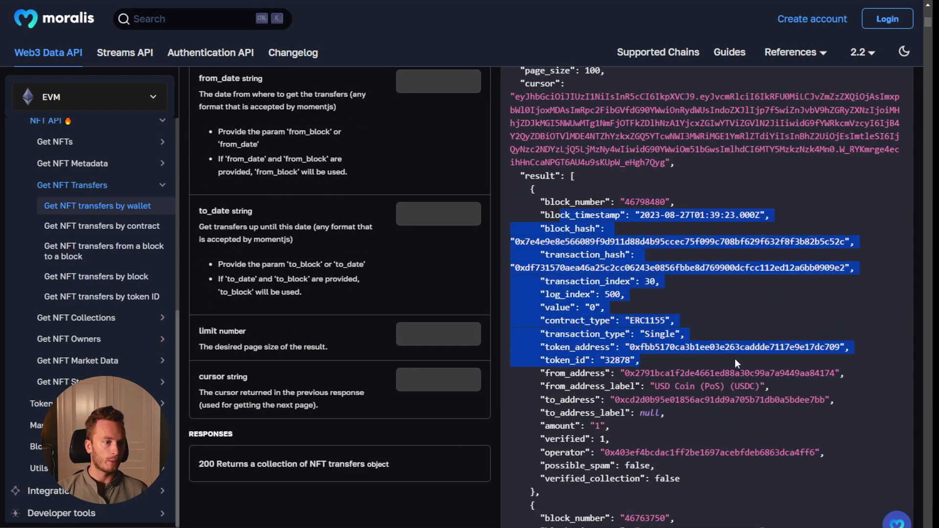
{"action": "scroll", "scroll_direction": "down", "scroll_amount": 3}
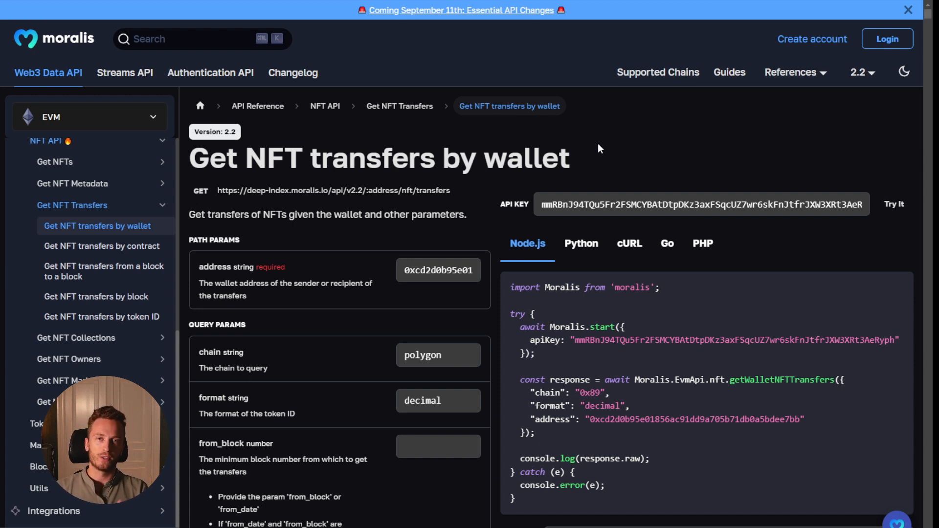
{"action": "mouse_move", "coordinate": [258, 106]}
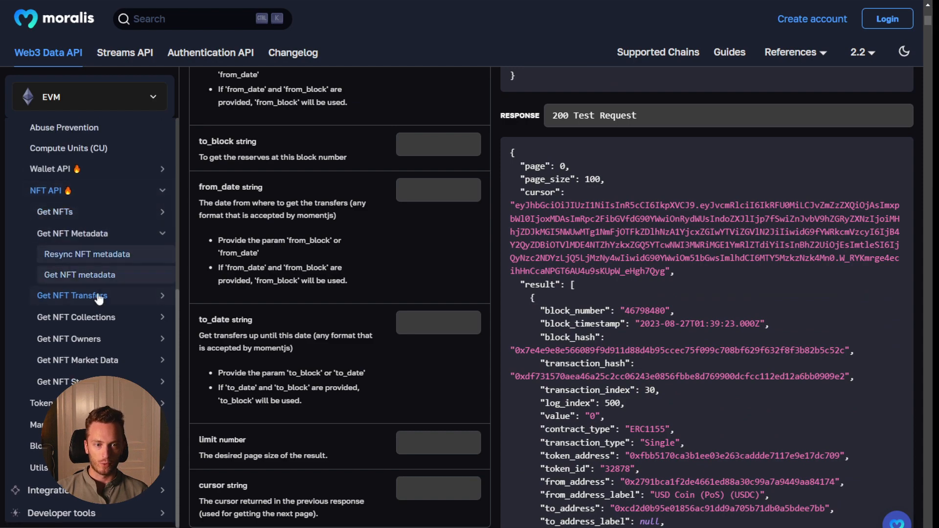
Collapse the NFT transfers group and return to the Get NFTs by wallet response example
{"action": "left_click", "coordinate": [54, 211]}
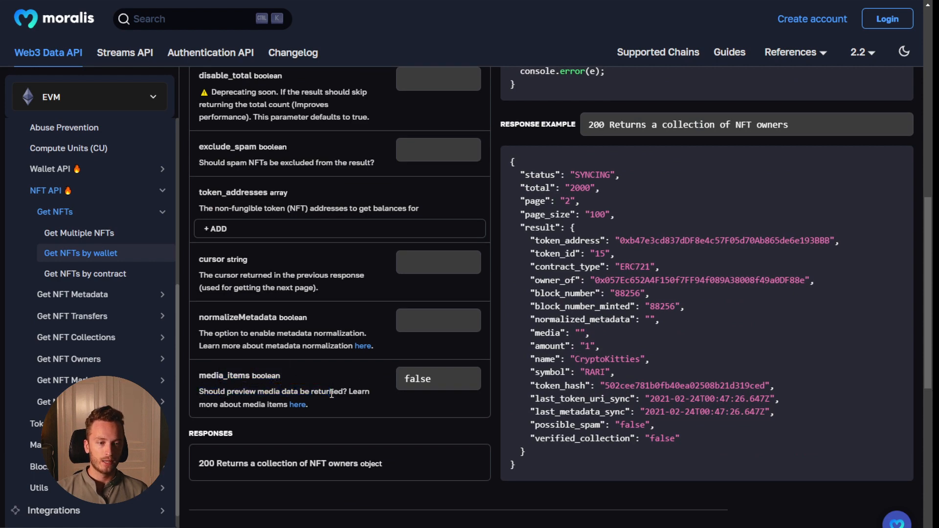
{"action": "left_click", "coordinate": [438, 378]}
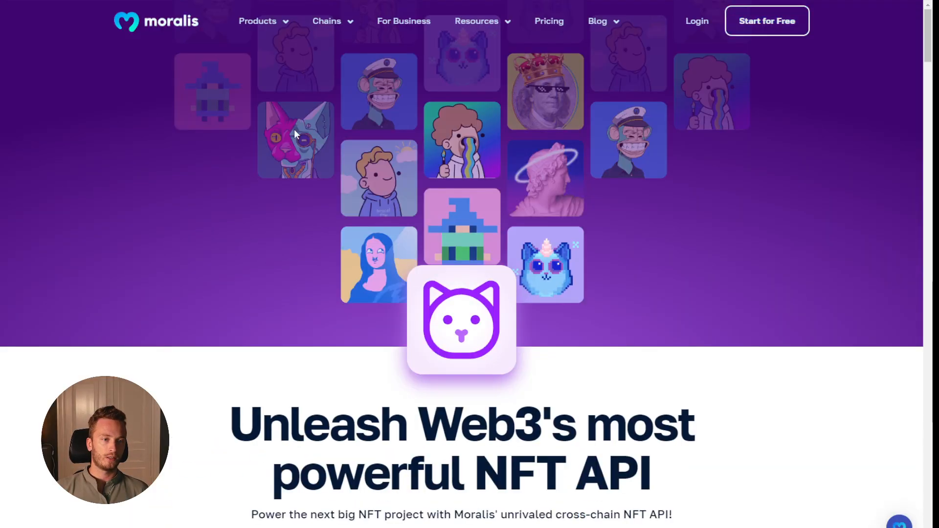
{"action": "mouse_move", "coordinate": [200, 184]}
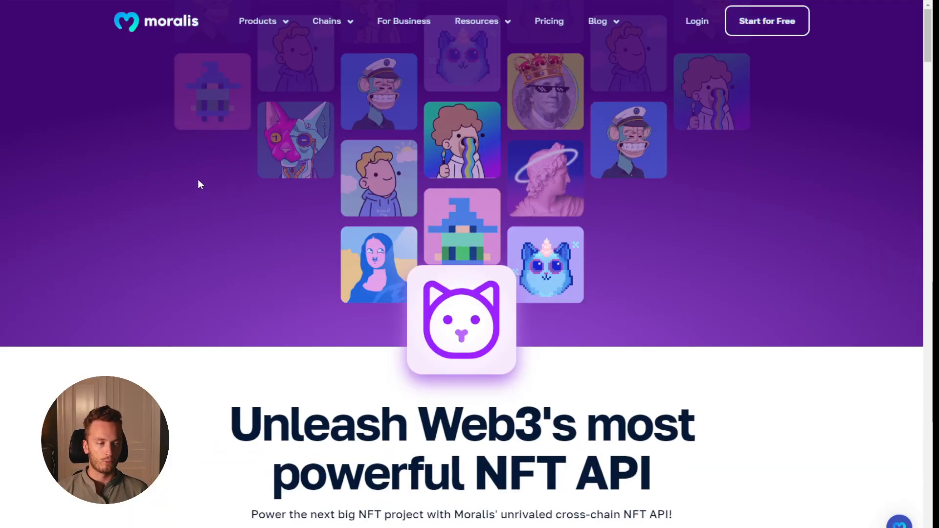
{"action": "mouse_move", "coordinate": [626, 50]}
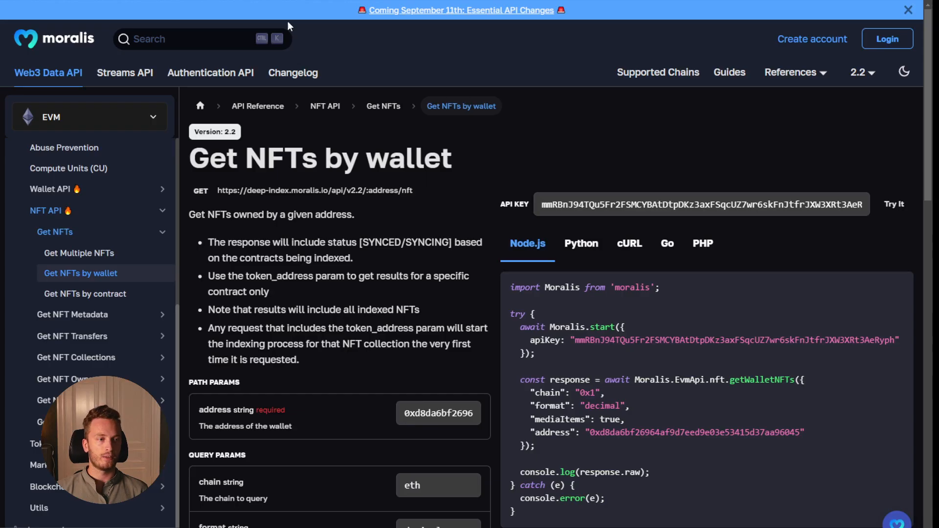
Return to the NFT API product page and show the Products menu of Web3 APIs
{"action": "left_click", "coordinate": [628, 243]}
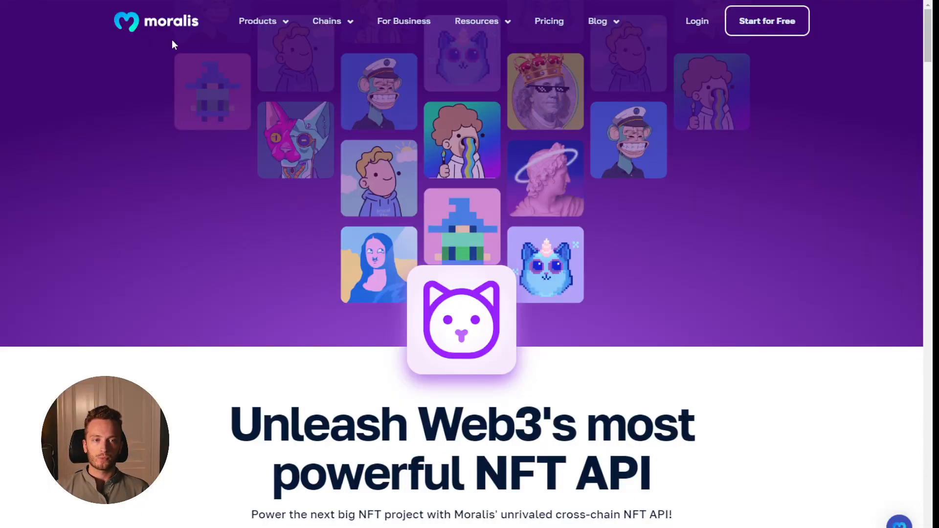
{"action": "left_click", "coordinate": [258, 21]}
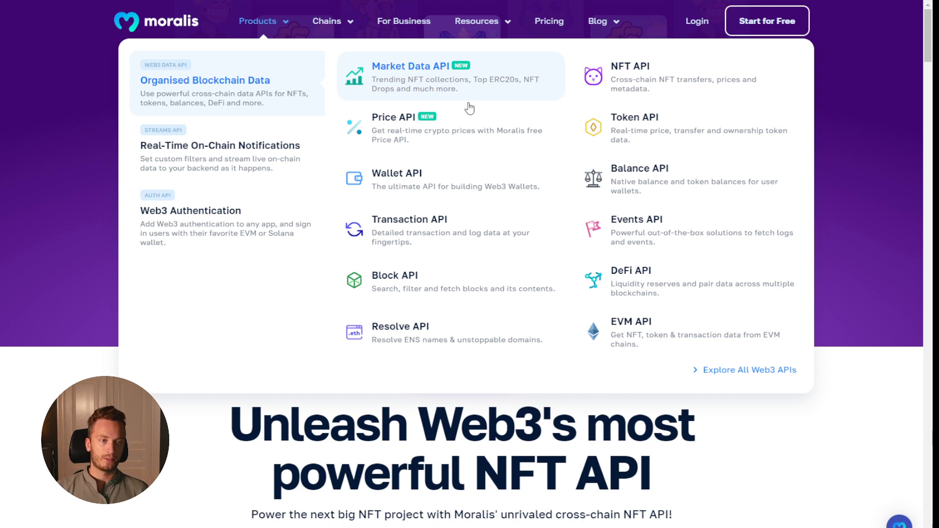
{"action": "mouse_move", "coordinate": [464, 181]}
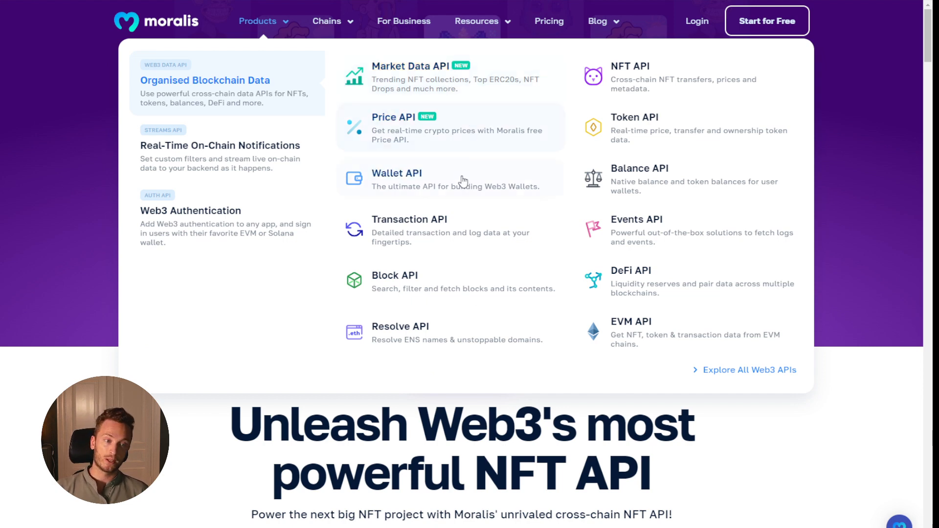
{"action": "mouse_move", "coordinate": [467, 200]}
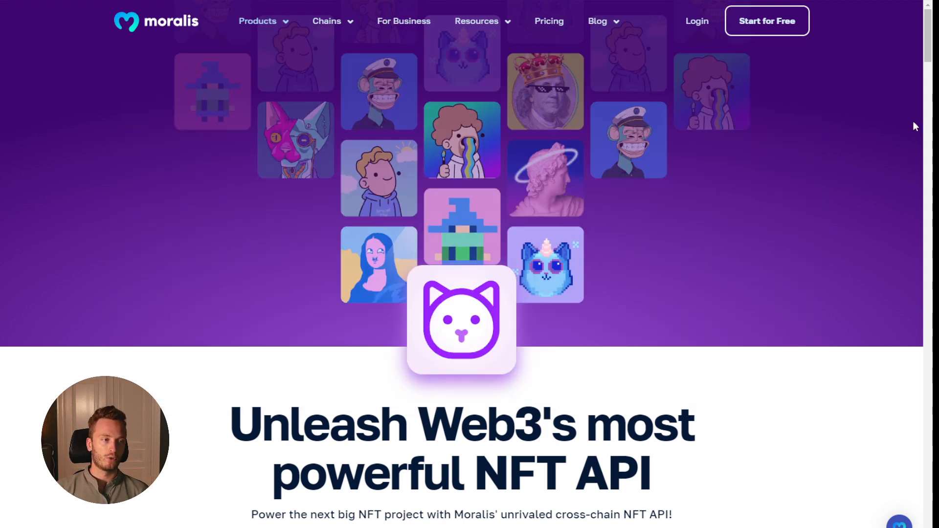
{"action": "mouse_move", "coordinate": [175, 38]}
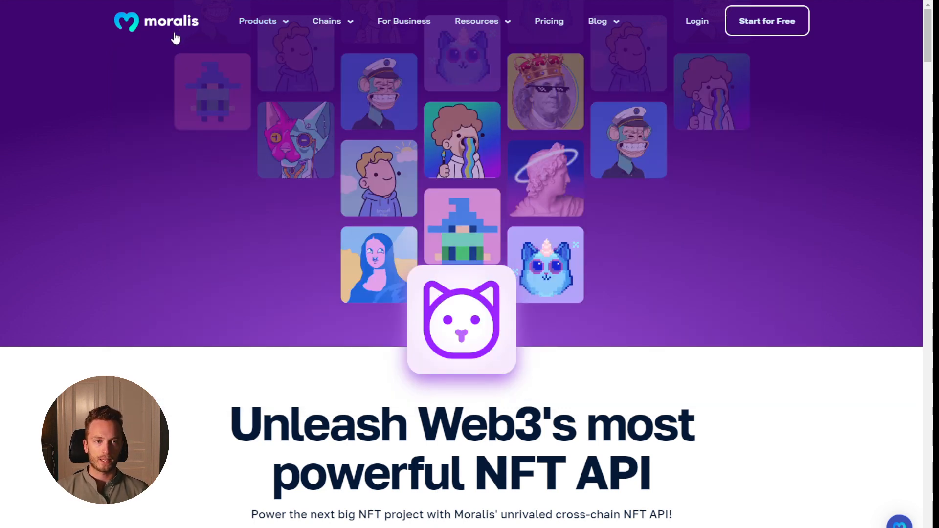